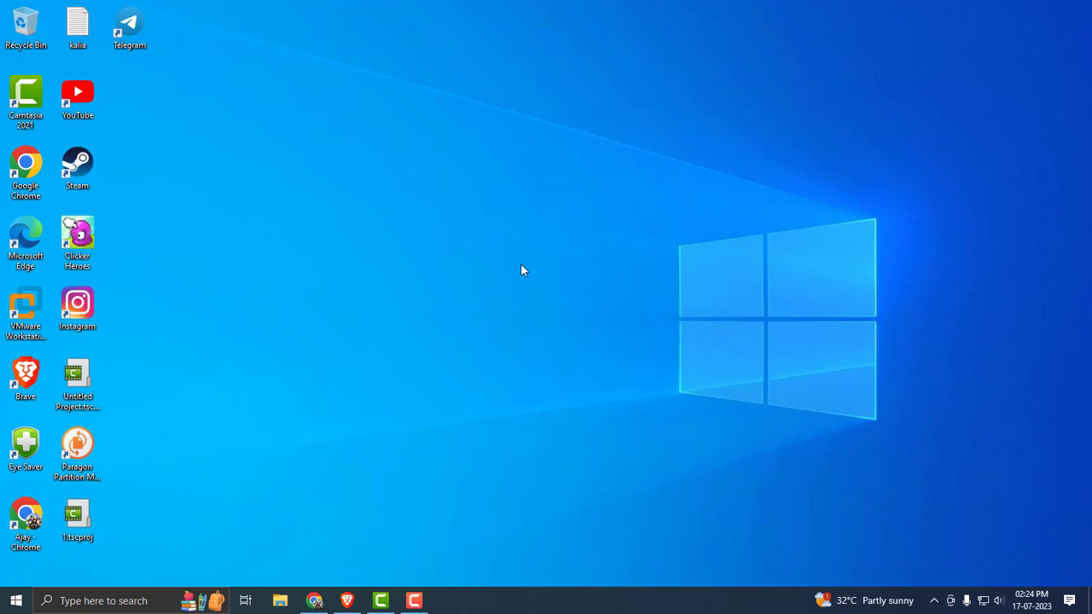
mouse_move(136, 601)
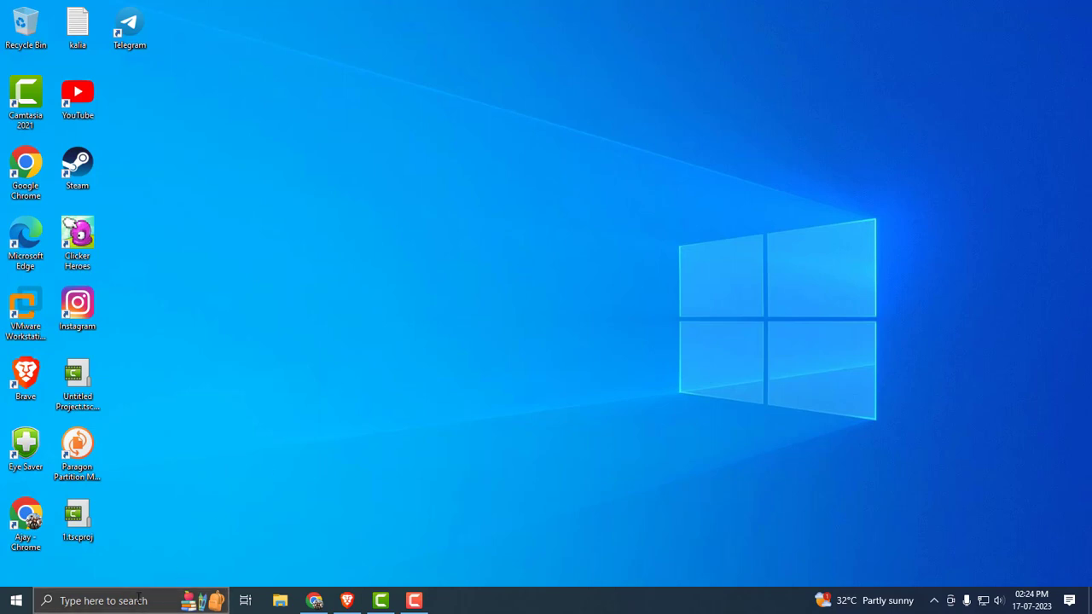
- Search for and open System Information, then confirm BIOS Mode reads UEFI
type("settings")
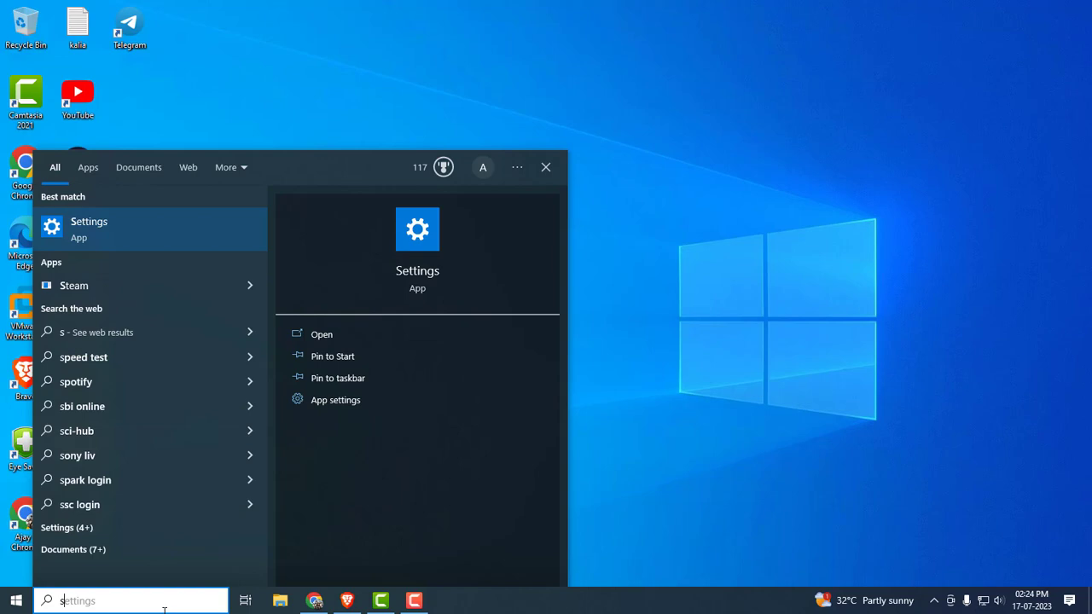
type("system information")
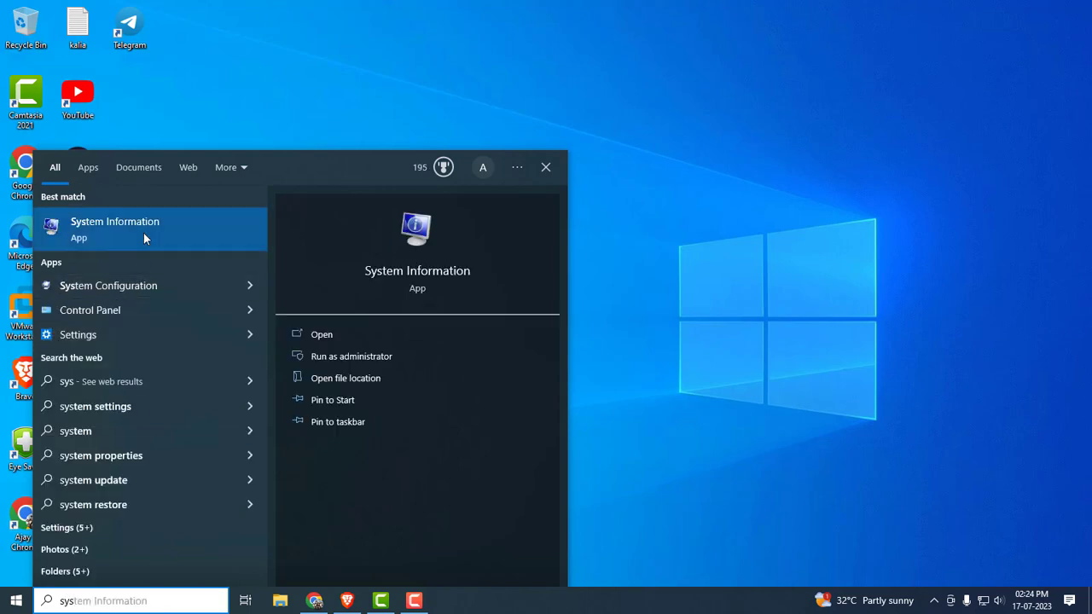
left_click(115, 229)
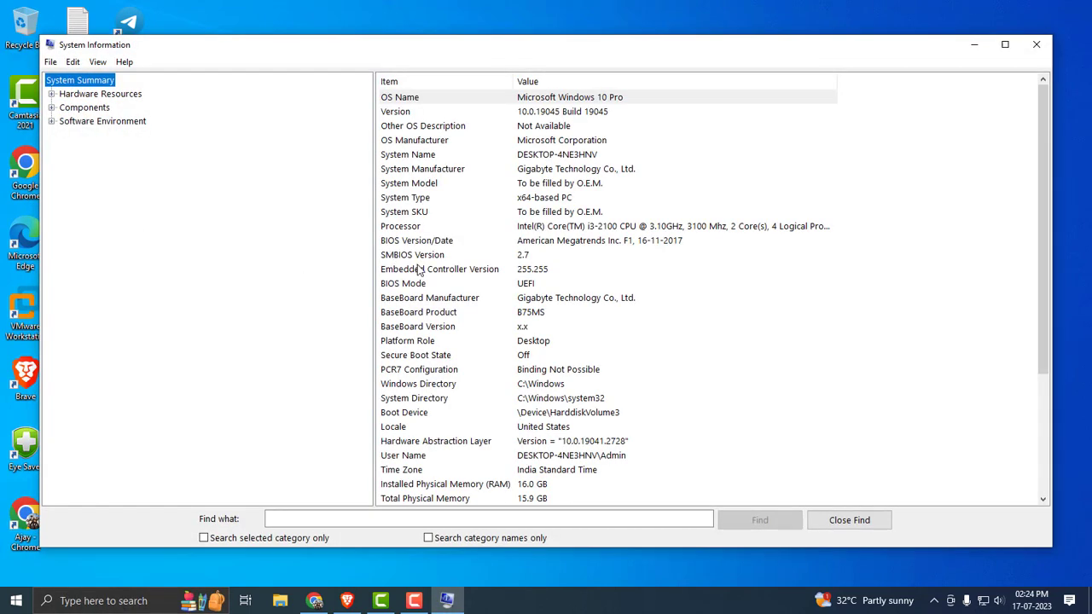
left_click(403, 283)
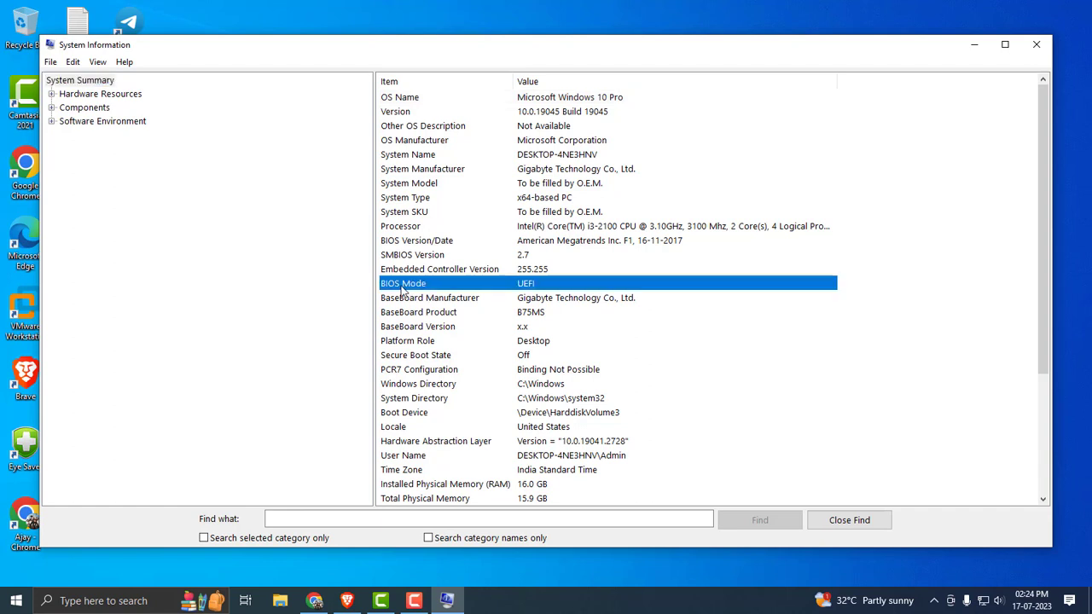
mouse_move(532, 293)
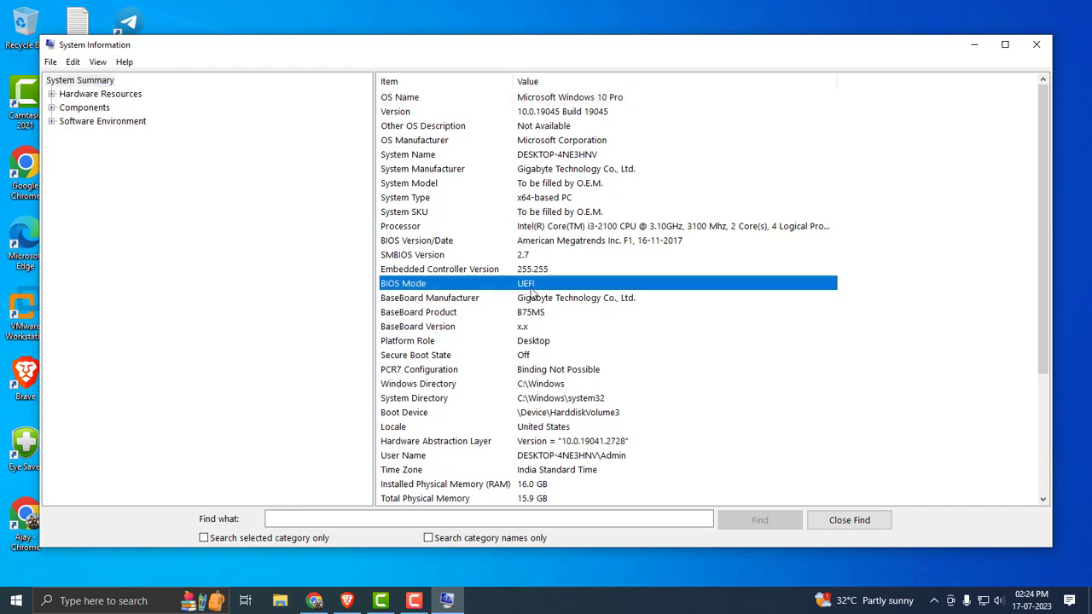
mouse_move(549, 298)
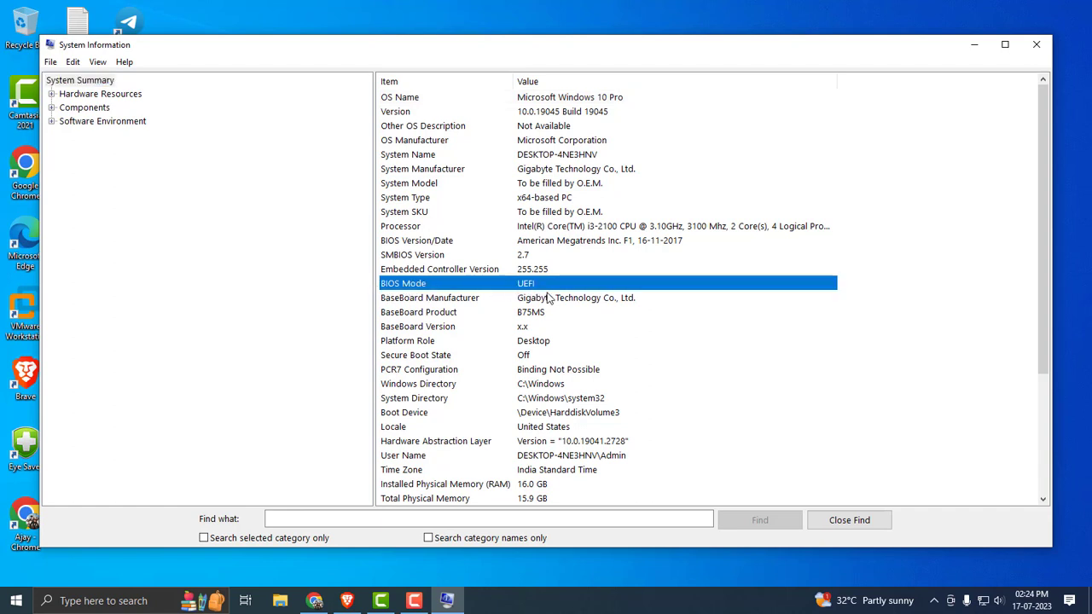
mouse_move(533, 294)
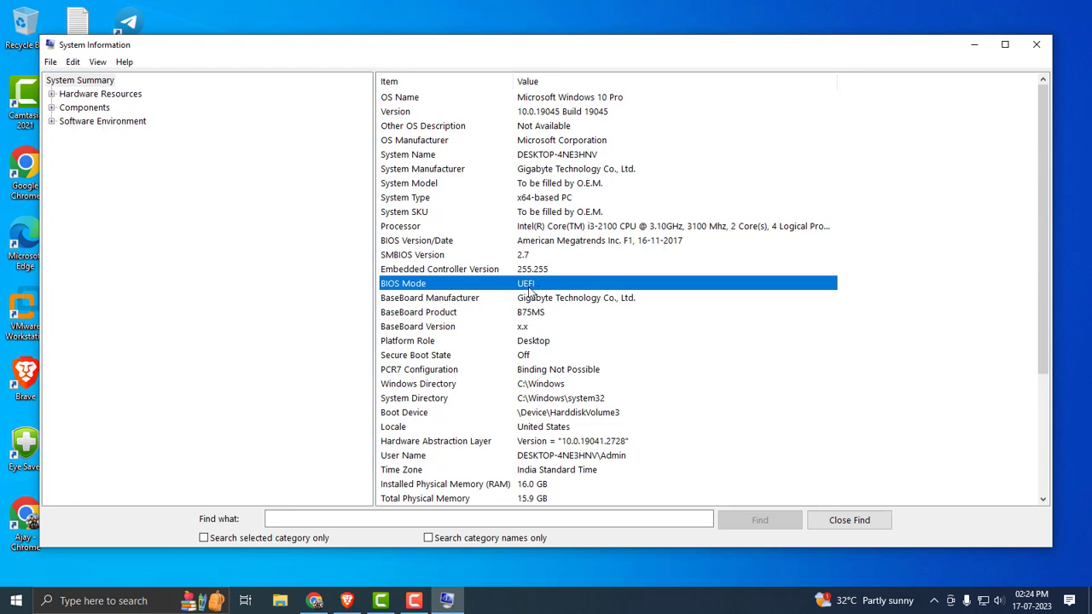
mouse_move(536, 293)
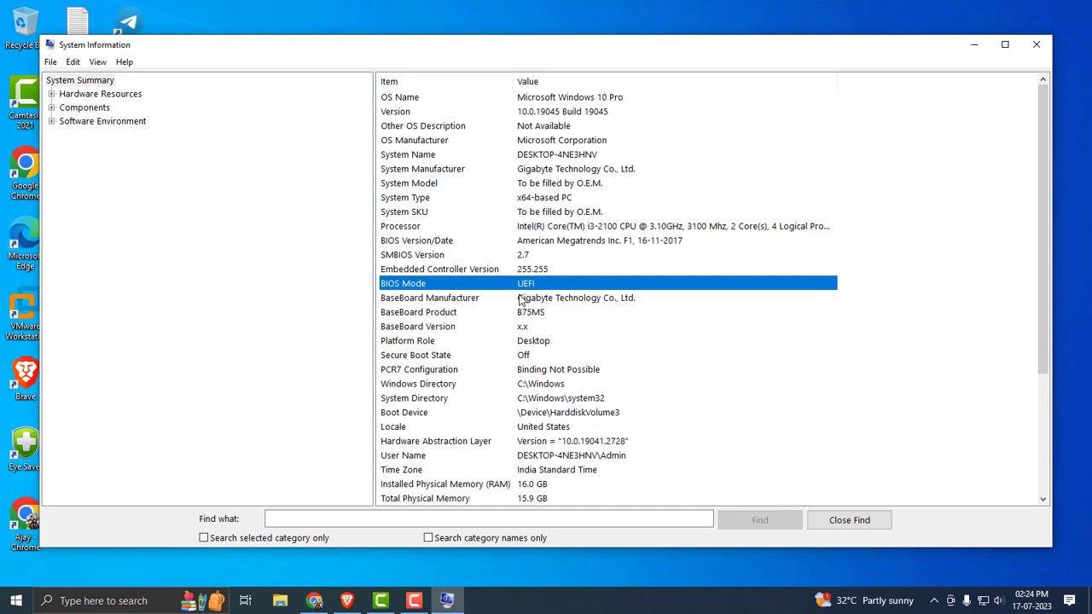
mouse_move(996, 68)
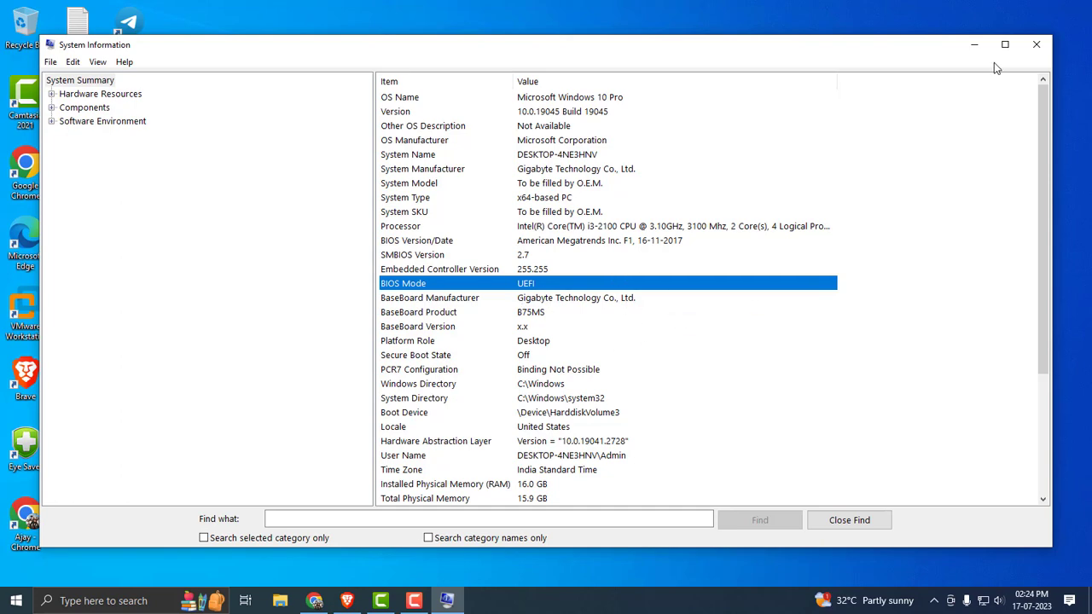
- Close System Information and launch Paragon Partition Manager from the desktop shortcut
left_click(1036, 44)
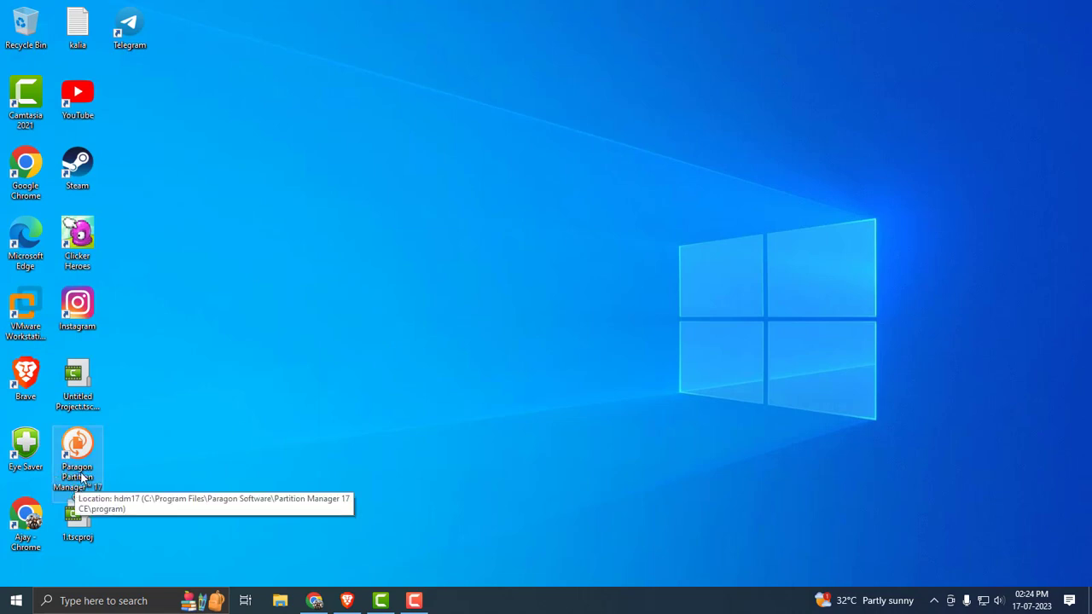
double_click(77, 461)
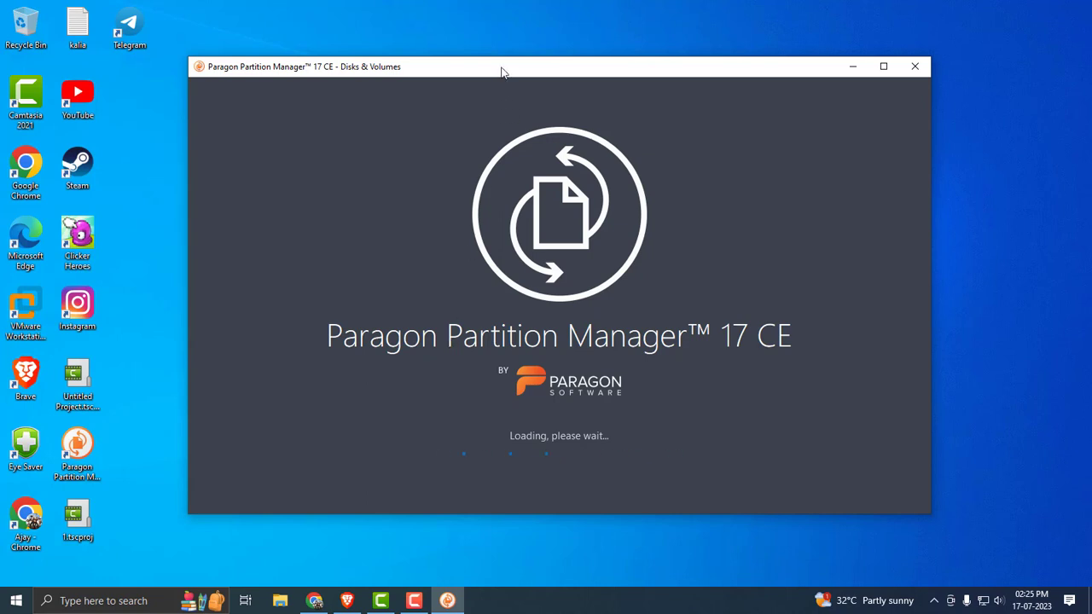
mouse_move(417, 251)
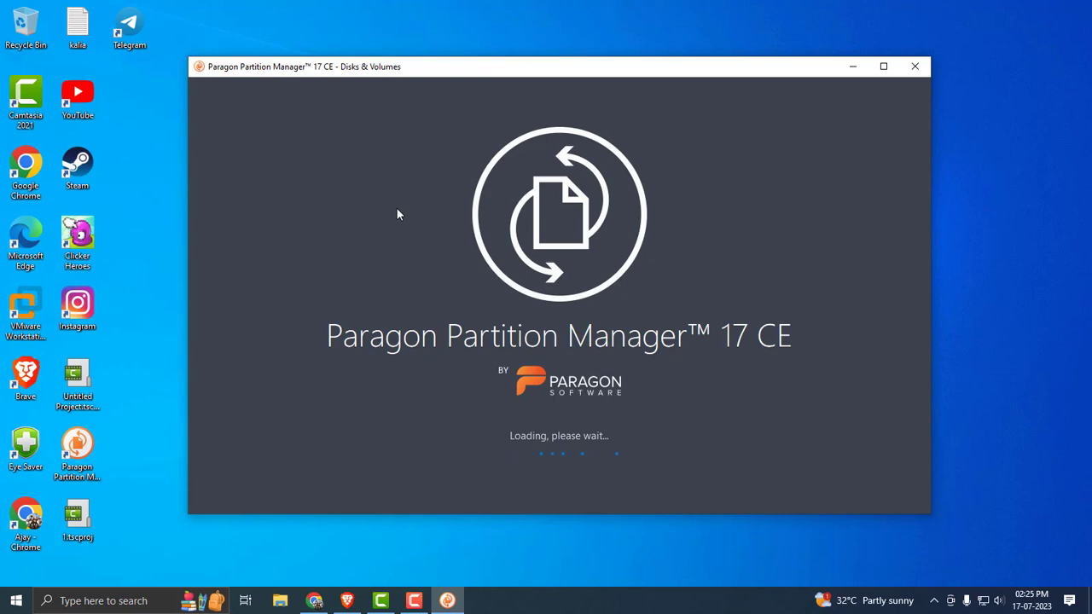
mouse_move(503, 238)
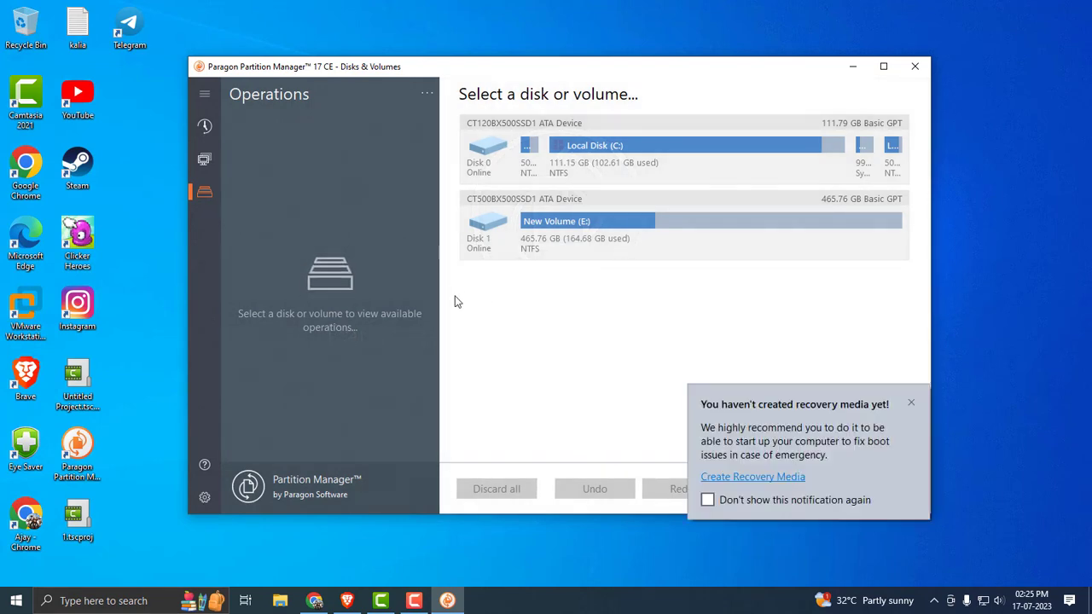
- Dismiss the recovery media reminder and select Disk 0 (CT120BX500SSD1) to show its operations
left_click(911, 402)
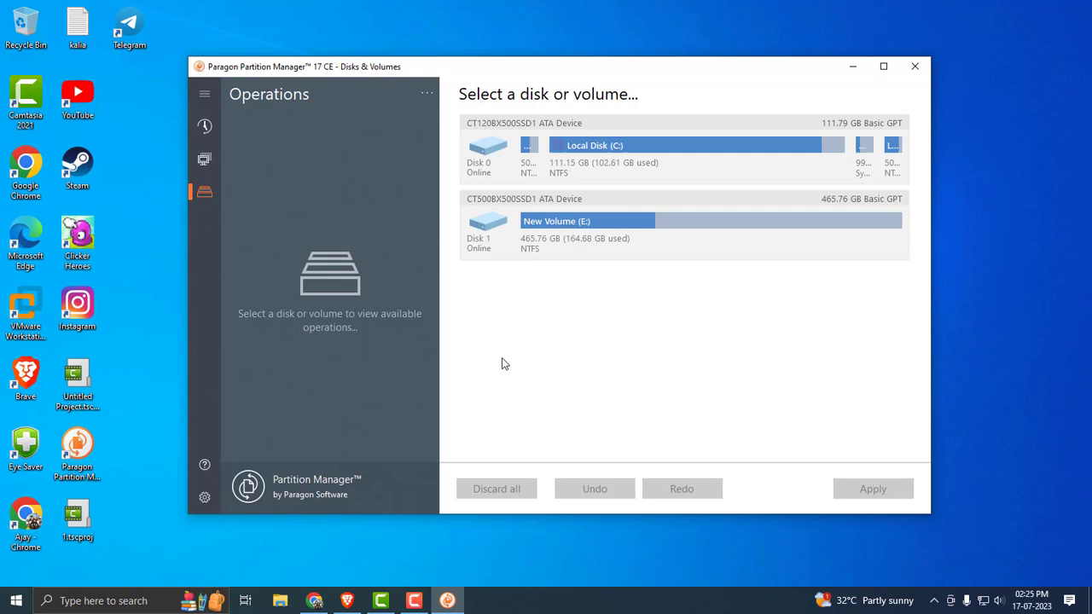
mouse_move(294, 94)
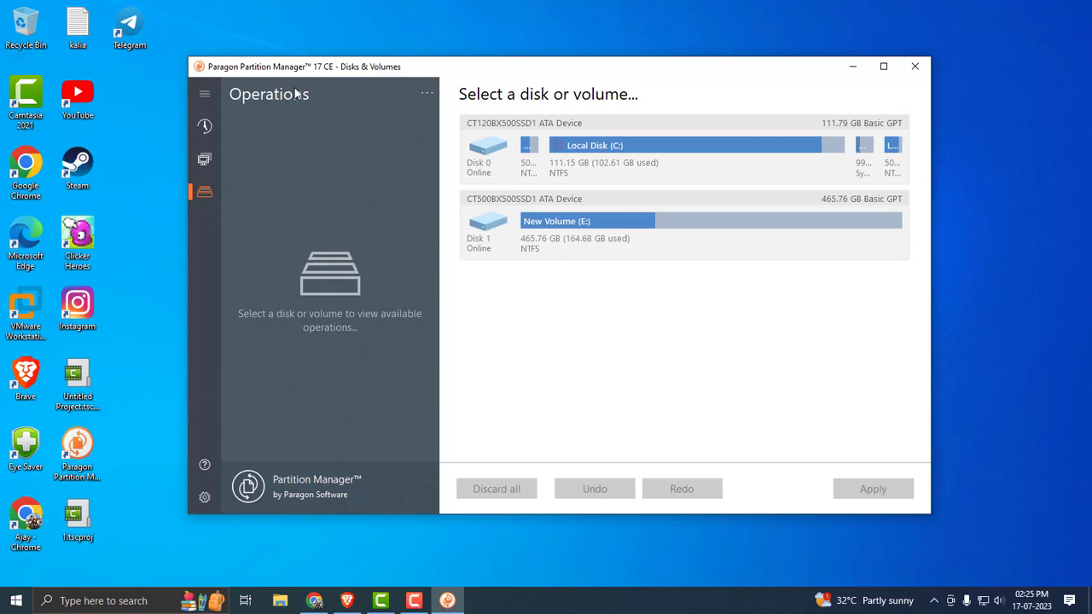
mouse_move(415, 151)
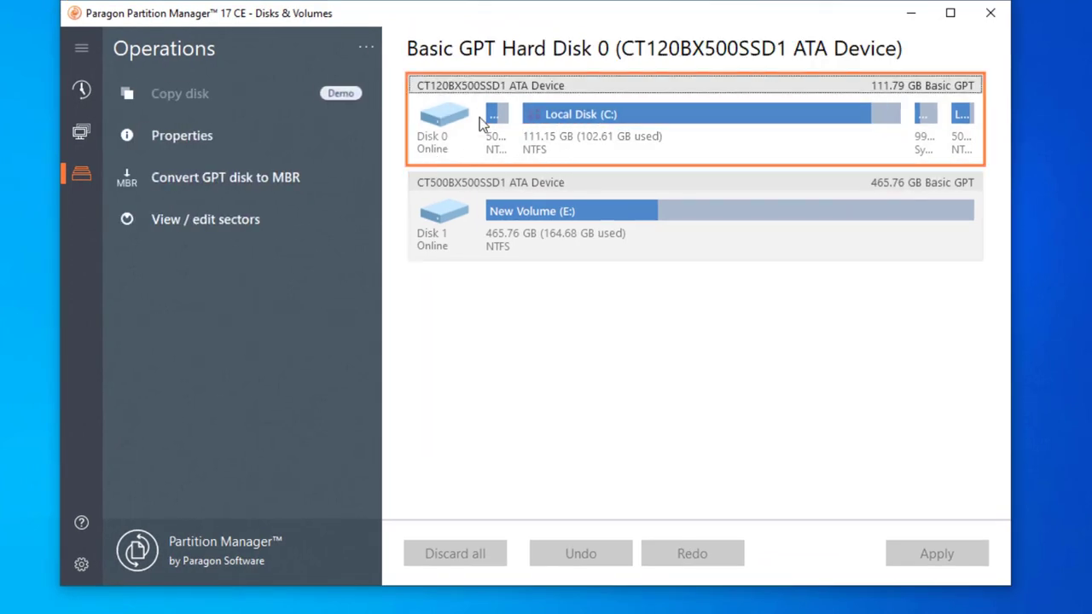
left_click(708, 114)
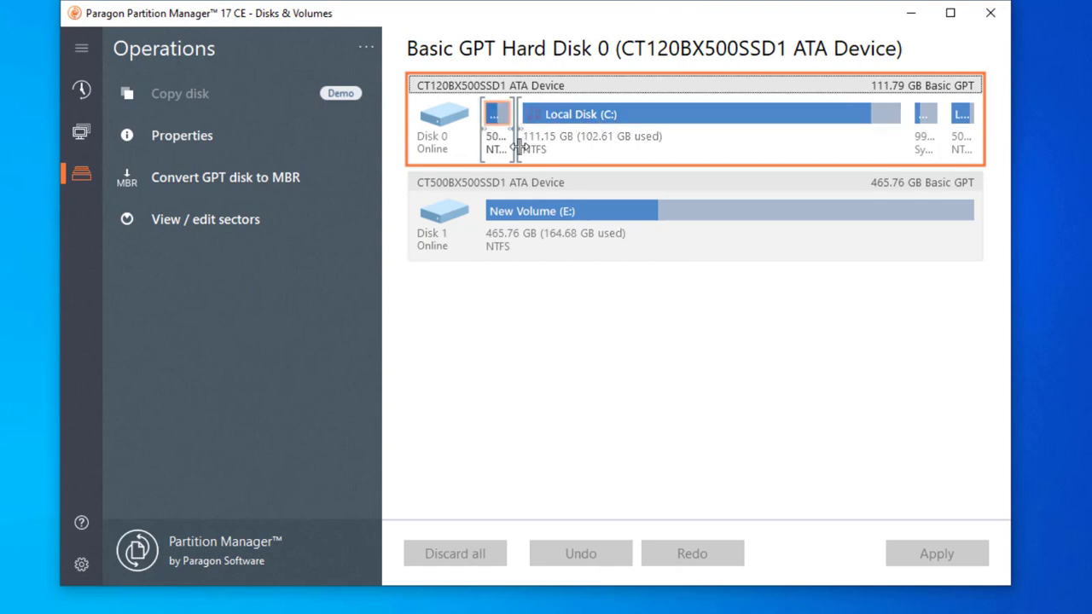
left_click(708, 113)
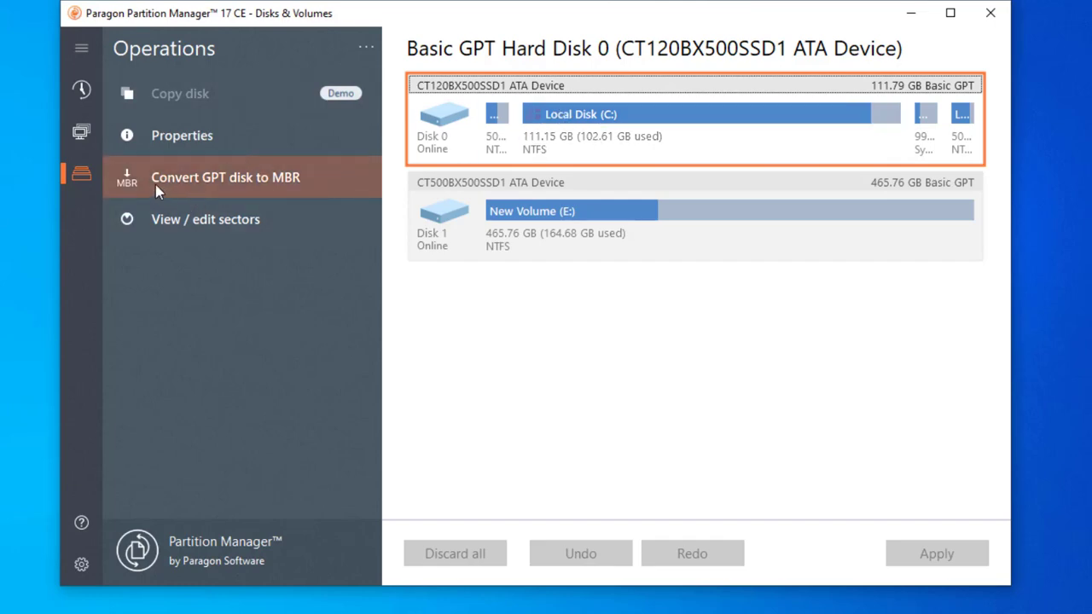
mouse_move(250, 193)
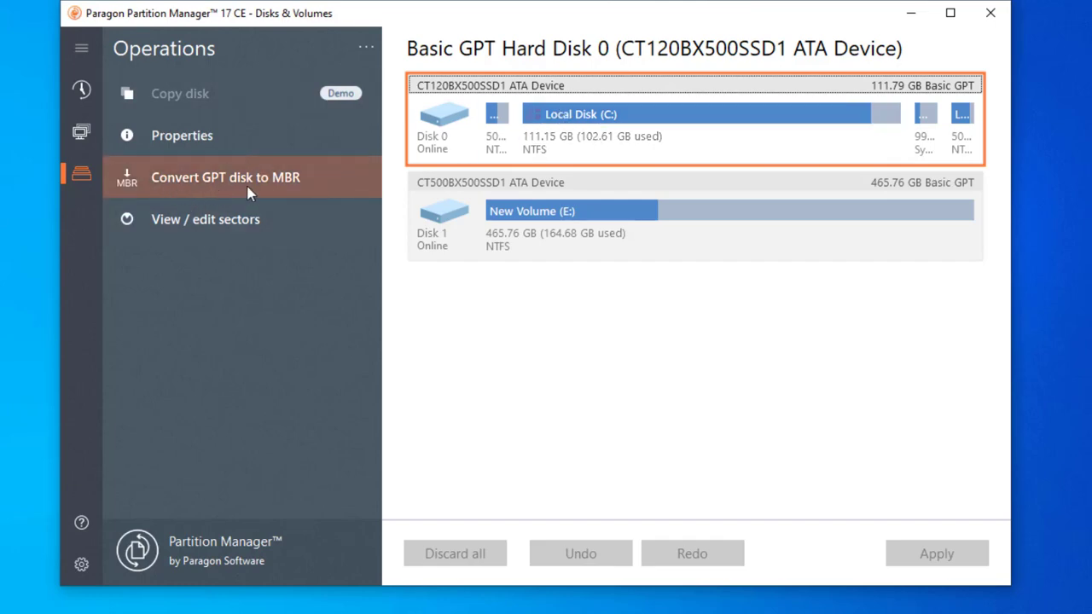
mouse_move(202, 190)
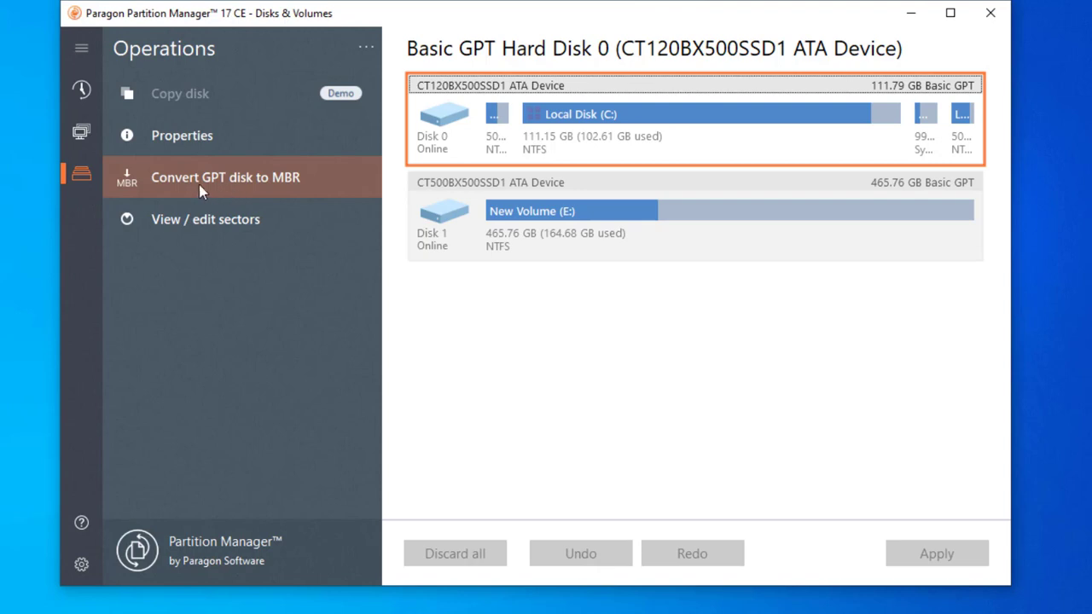
mouse_move(277, 193)
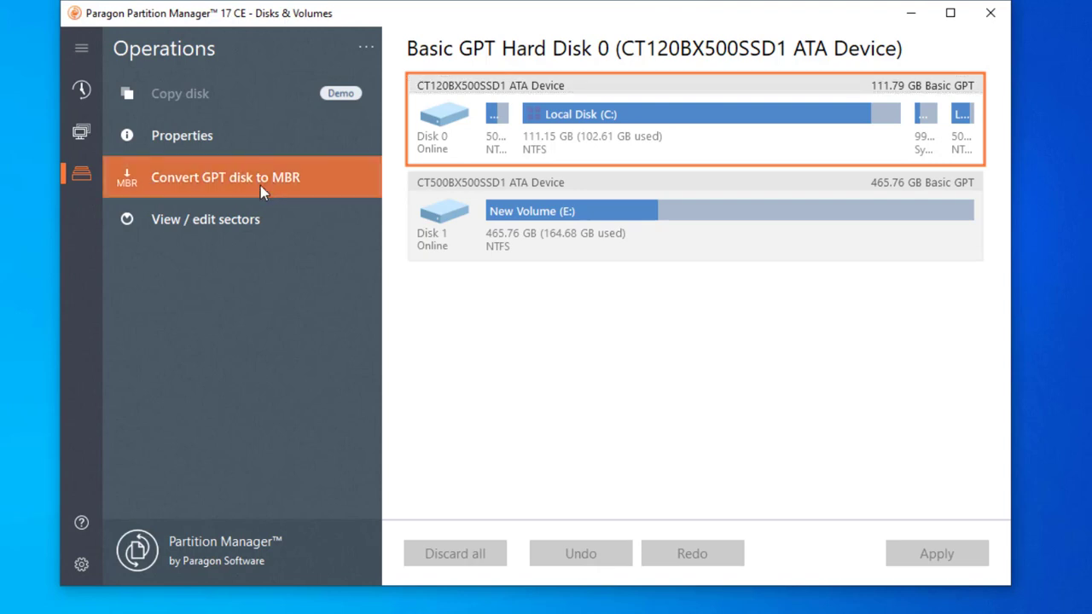
- Convert Disk 0 from GPT to MBR immediately, agreeing to restart the computer
left_click(225, 176)
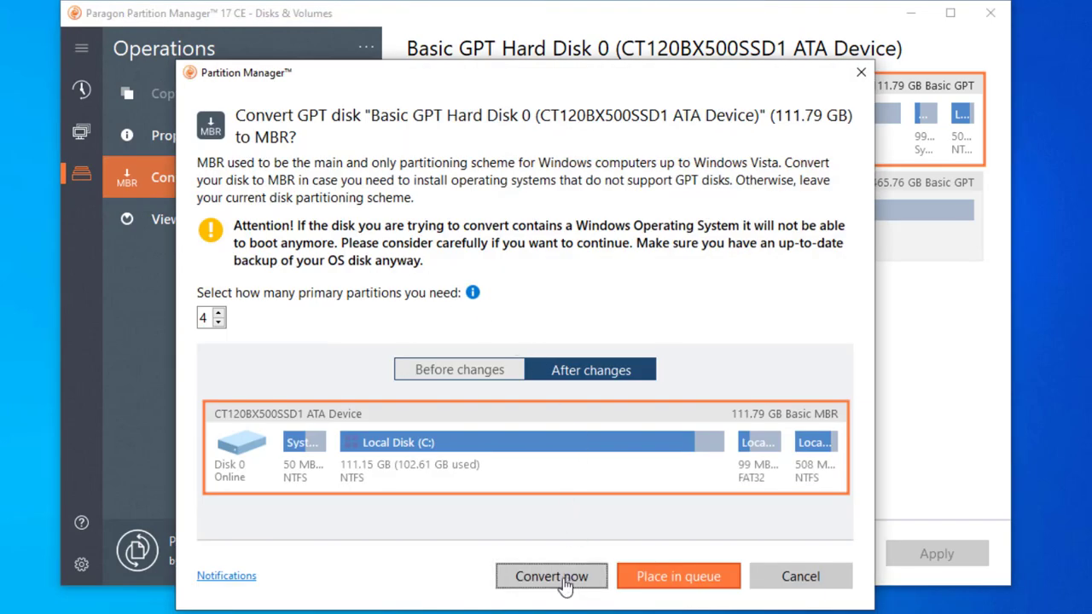
left_click(551, 576)
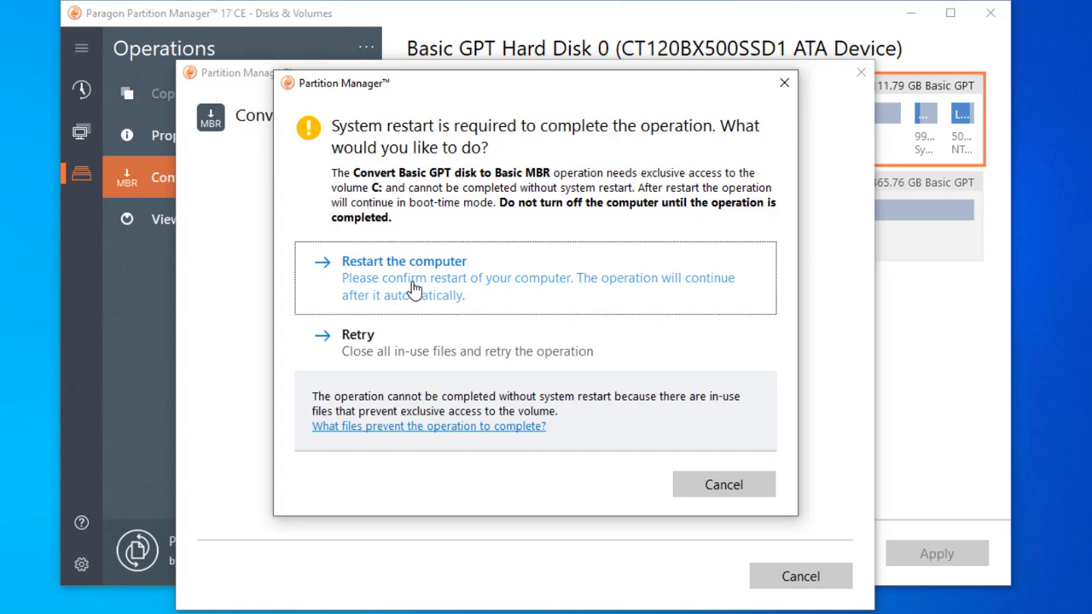
mouse_move(482, 298)
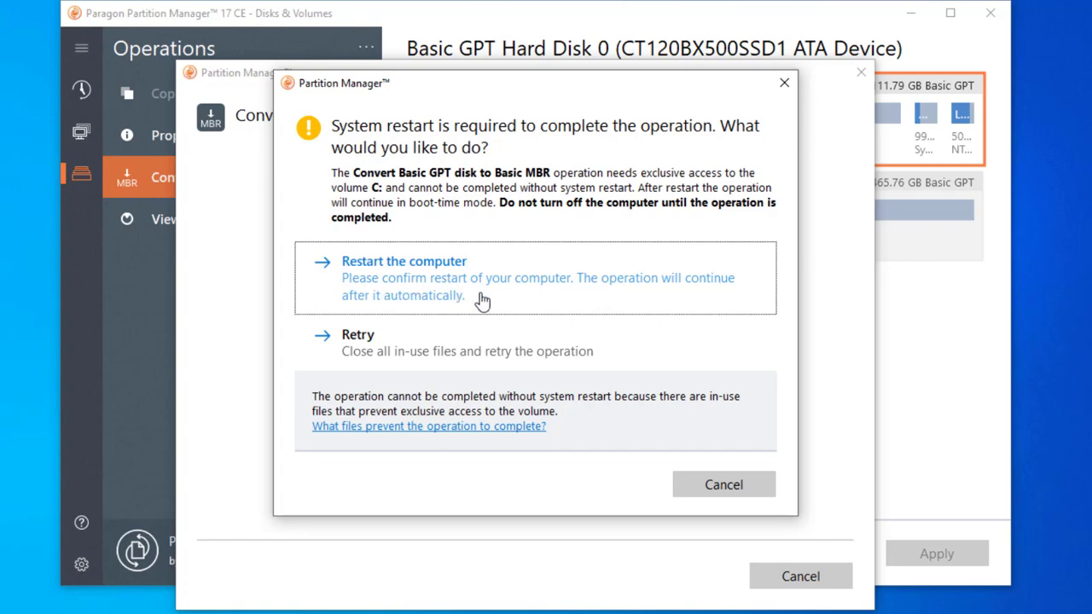
left_click(403, 261)
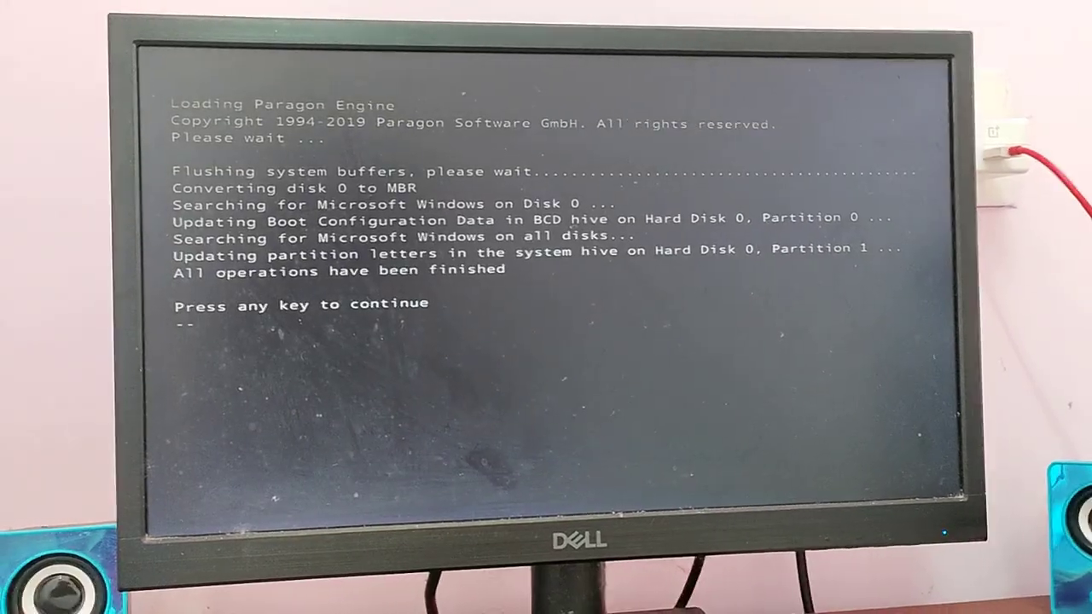
- Continue past the finished boot-time conversion to the Windows Recovery screen
key("enter")
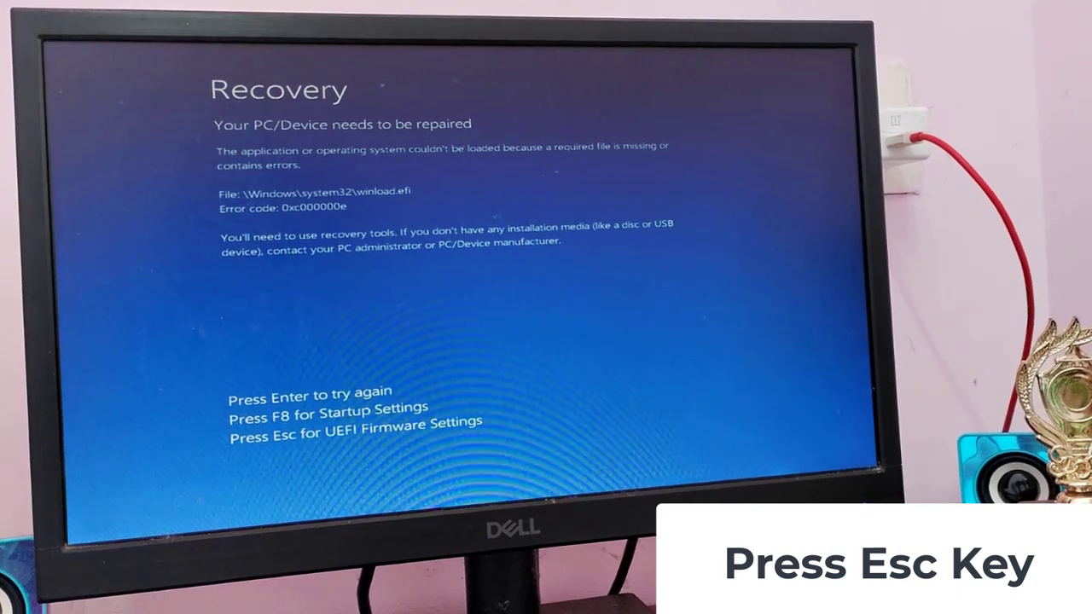
- Enter UEFI firmware settings and set Boot Mode Selection under BIOS Features to Legacy
key("Esc")
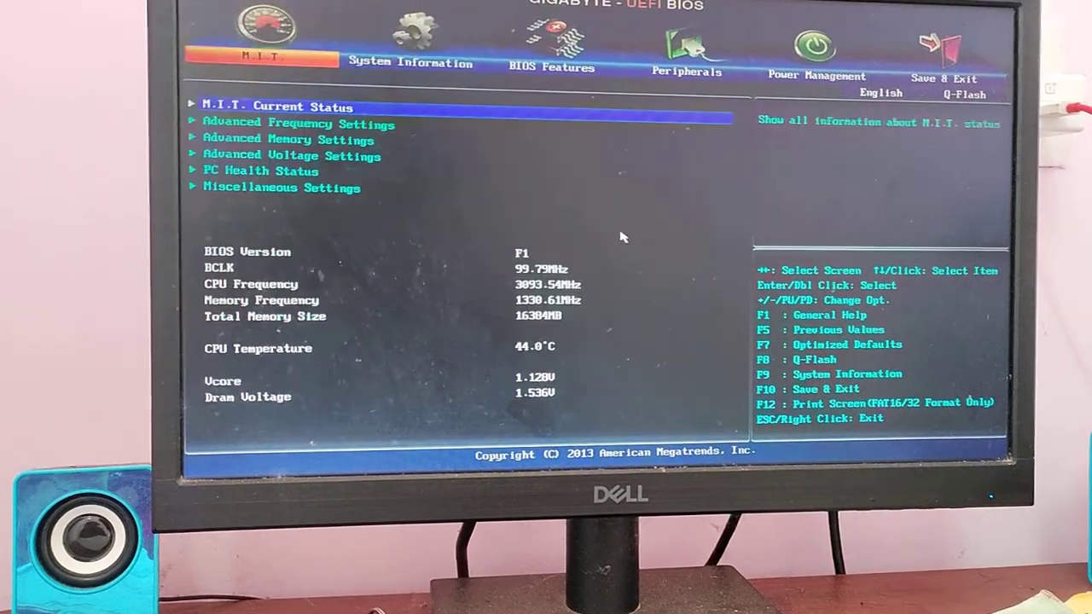
left_click(550, 47)
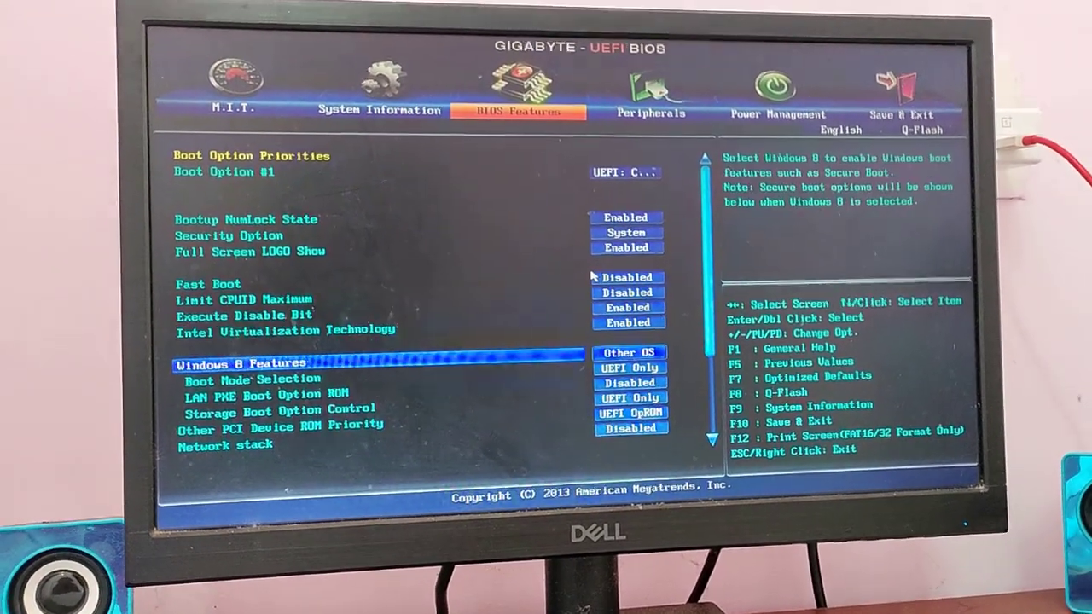
key("Down")
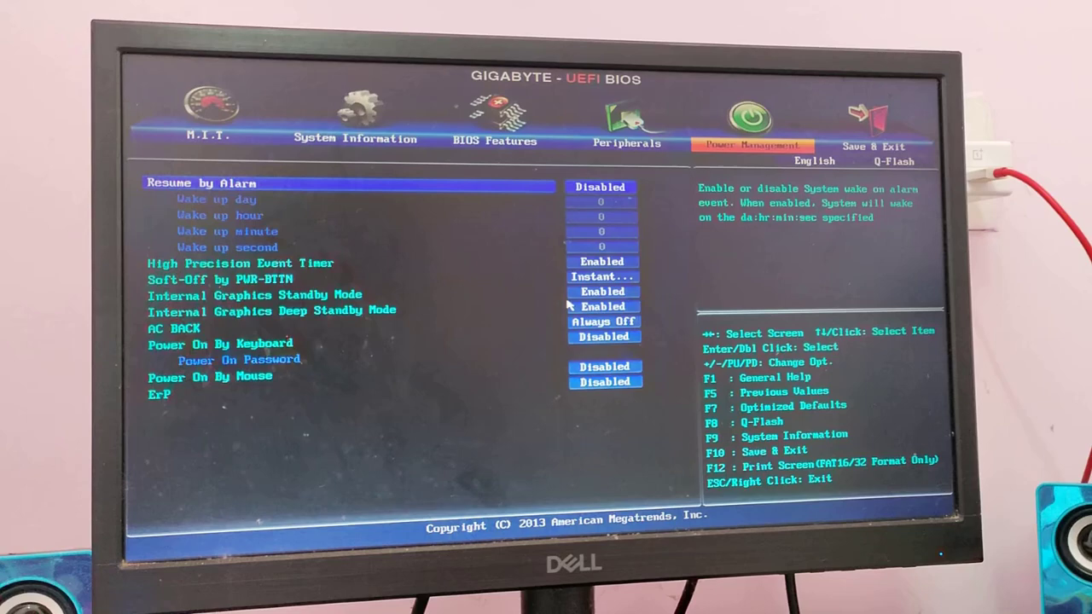
left_click(870, 141)
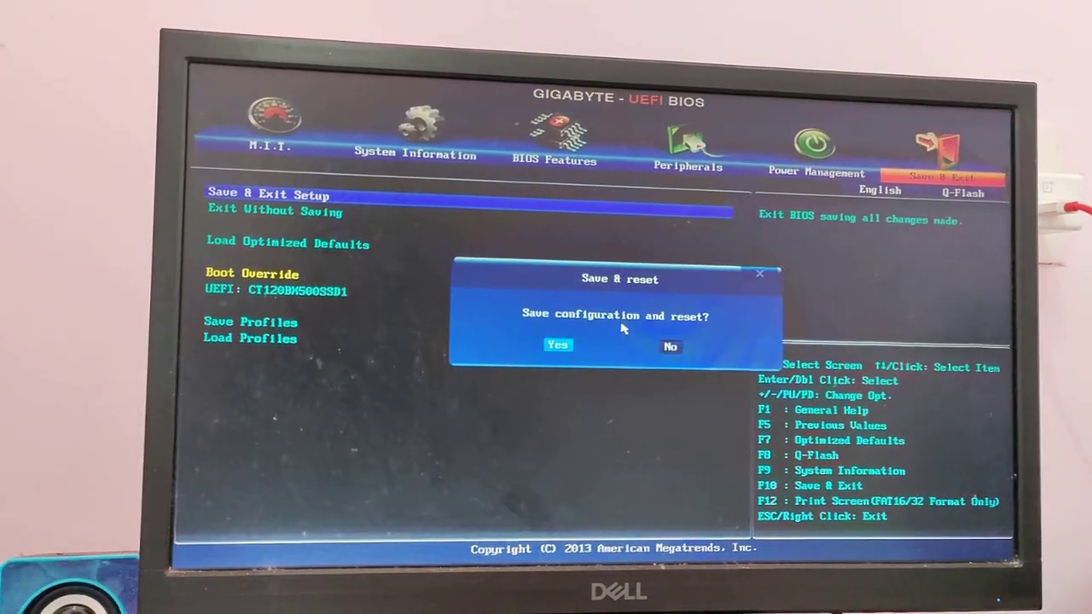
- Save the BIOS configuration and reset, booting Windows to the lock screen
left_click(558, 345)
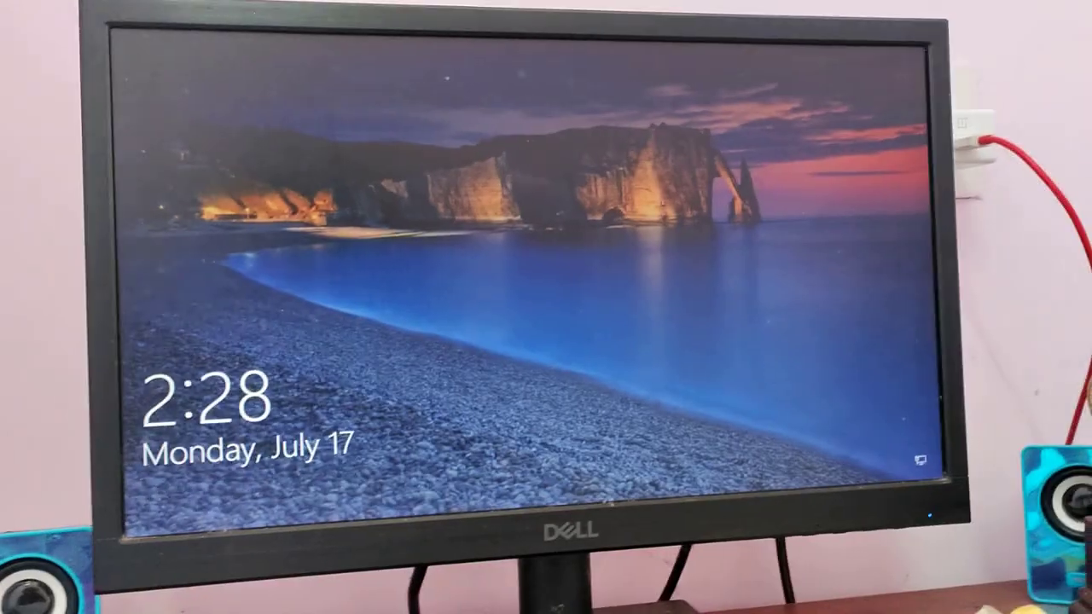